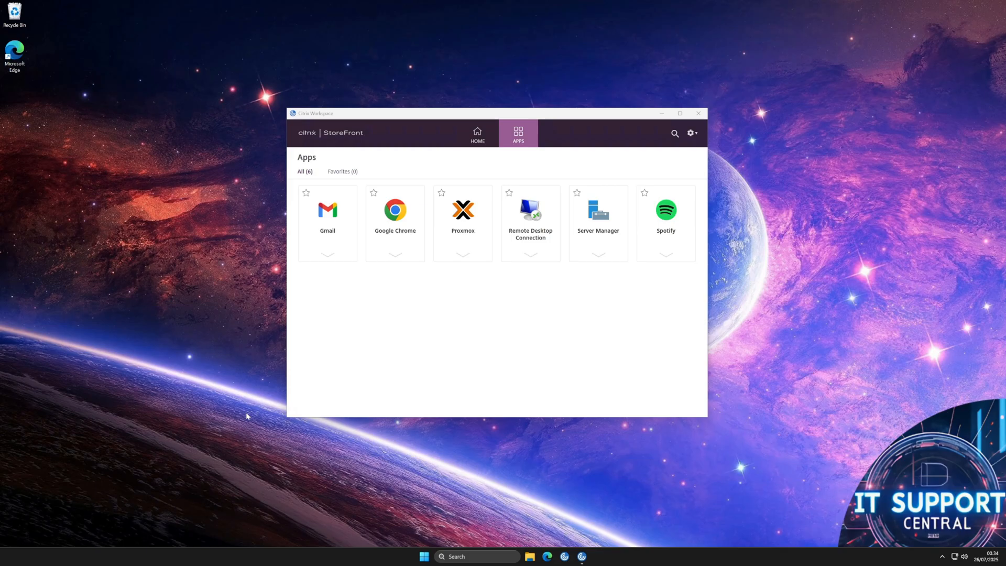
mouse_move(917, 534)
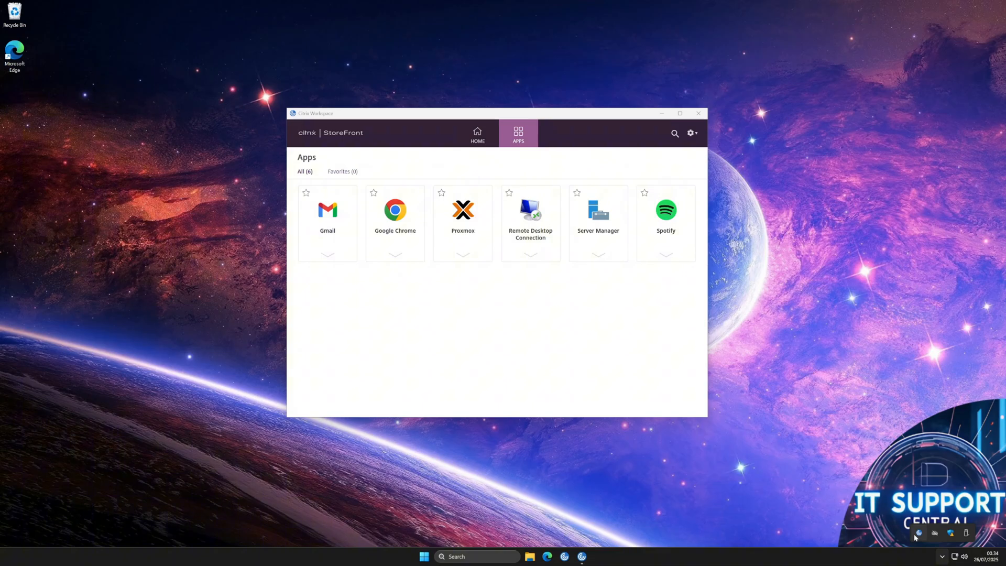
- Right-click the Citrix Workspace tray icon to bring up its quick options menu
right_click(918, 532)
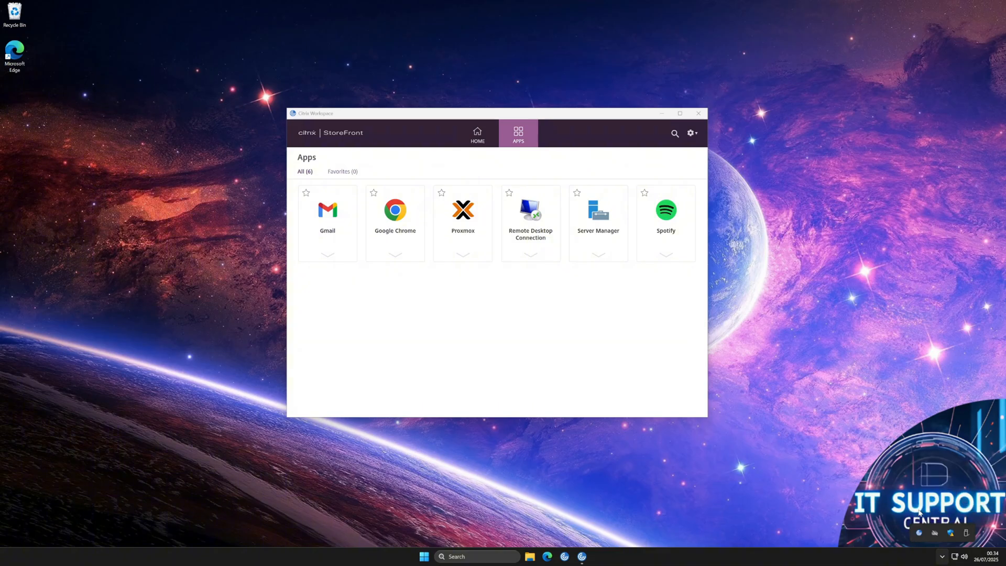
- Open Advanced Preferences and start the Reset Citrix Workspace action
click(692, 134)
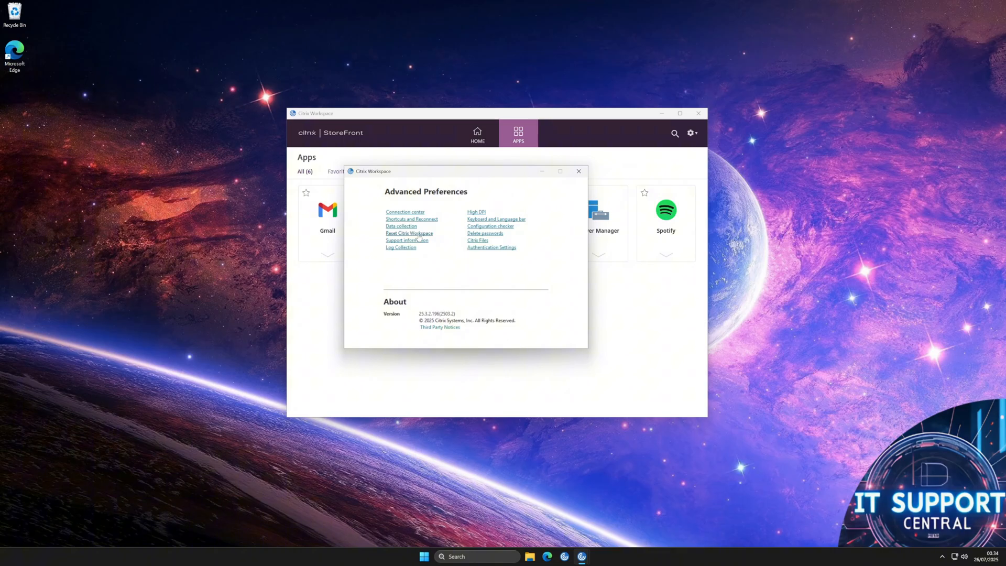
click(409, 233)
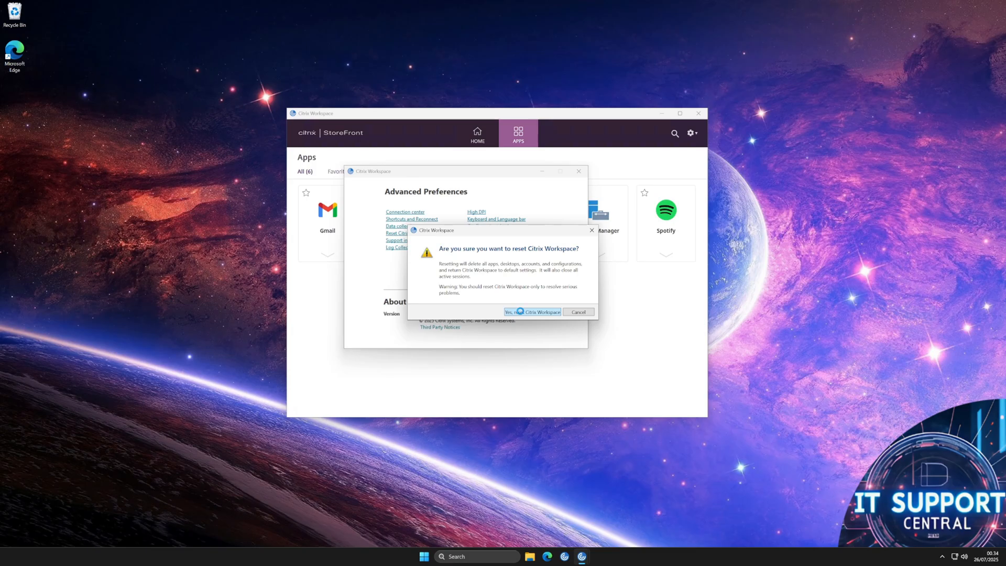
- Confirm the Citrix Workspace reset and acknowledge the completion message
click(531, 312)
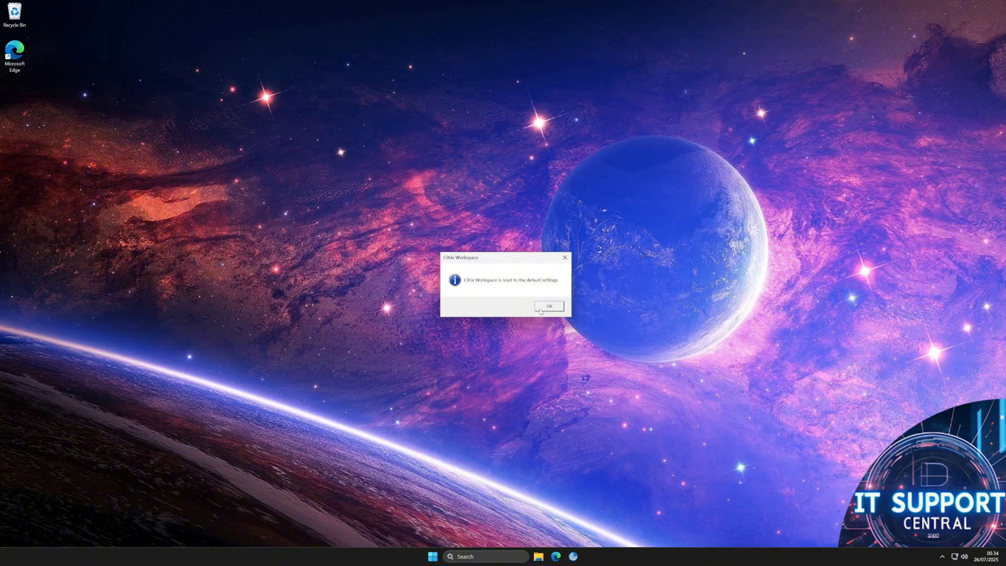
click(549, 306)
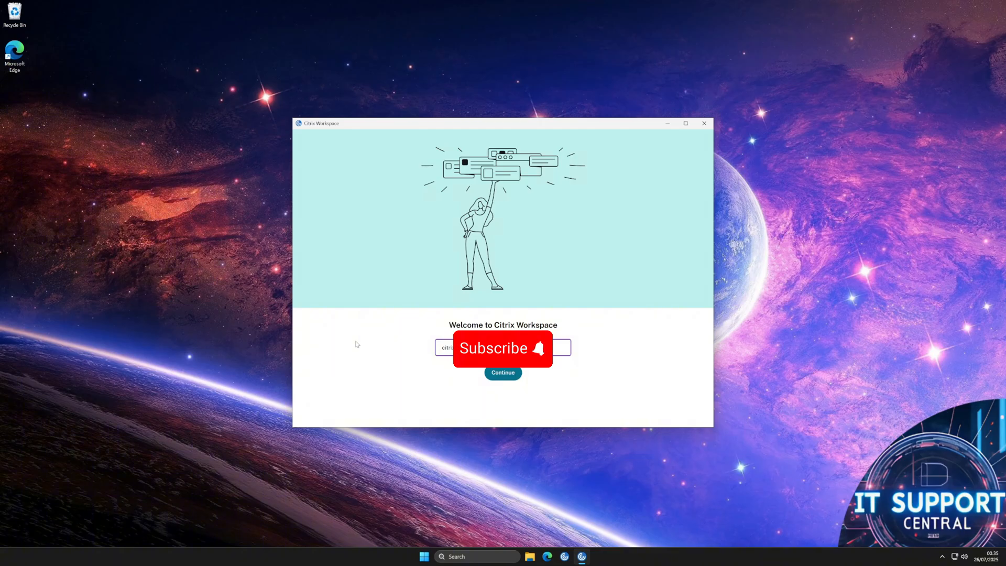
- Submit the StoreFront store address on the Welcome screen
click(503, 372)
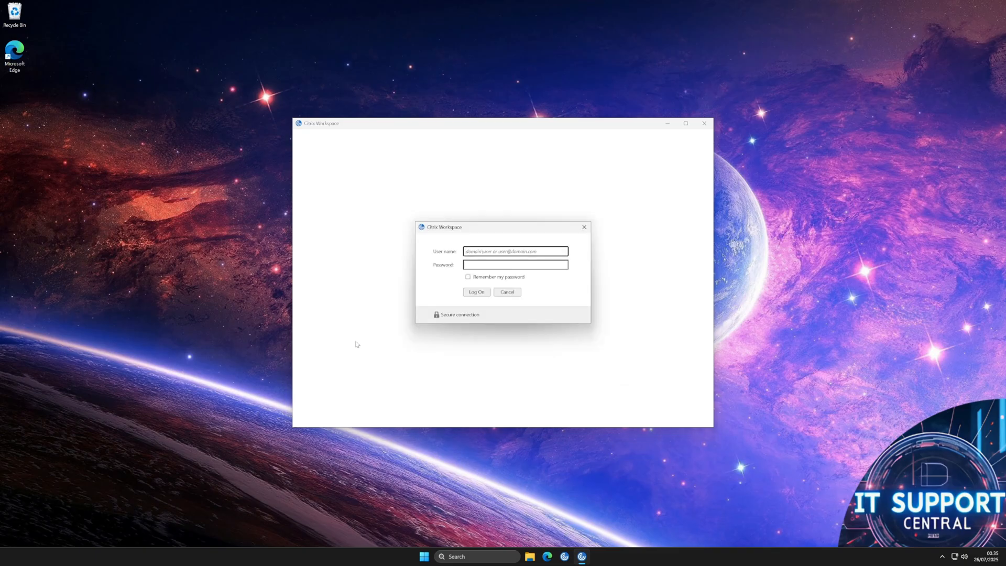
- Enter the user name and password, then log on to StoreFront
click(468, 277)
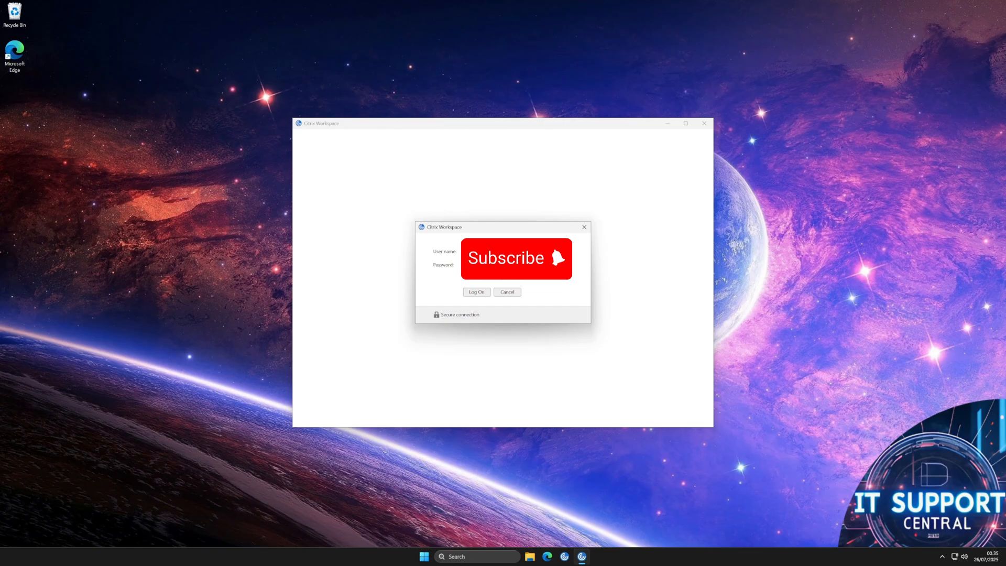
click(476, 292)
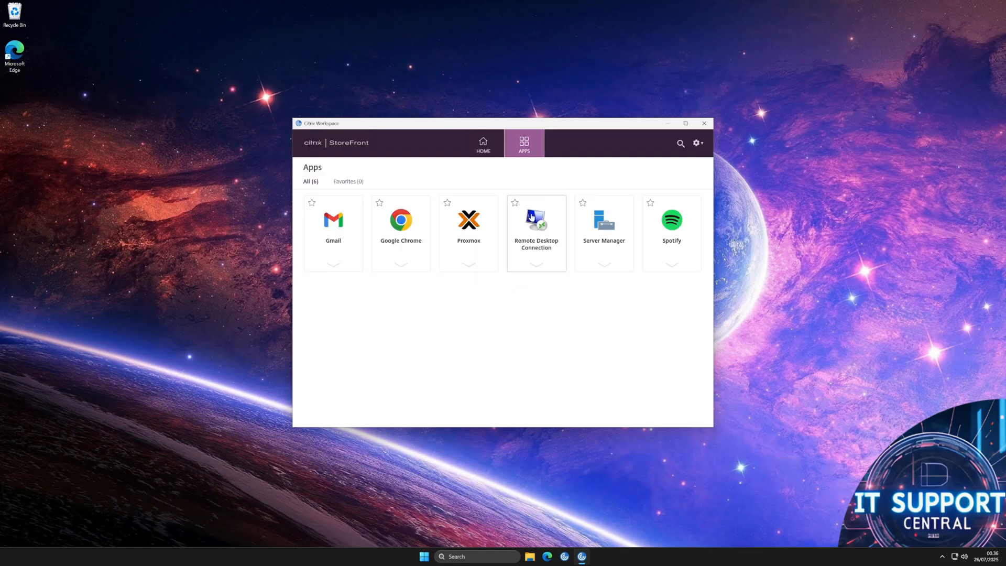
- Select the Proxmox app tile and launch it with Open
click(469, 264)
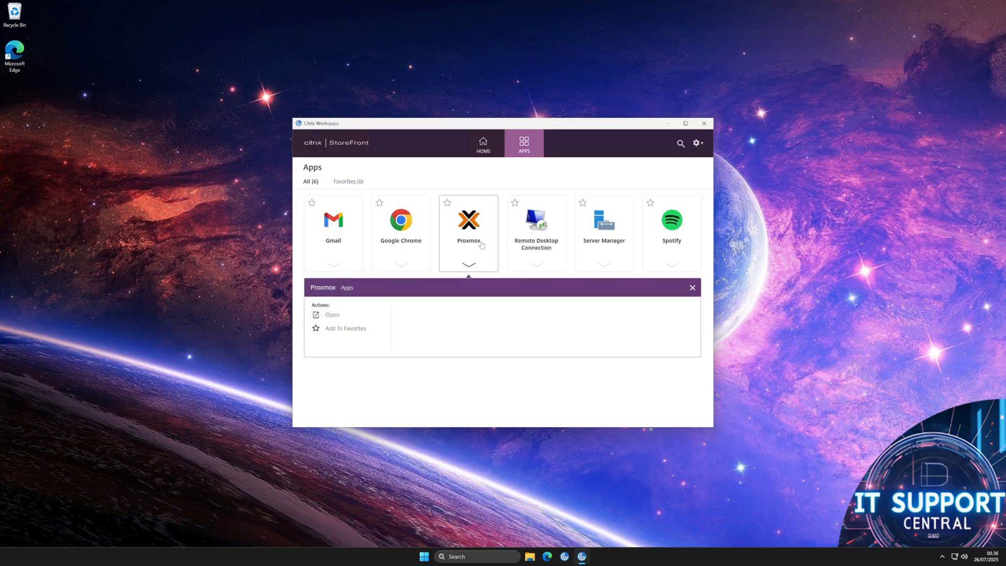
click(332, 315)
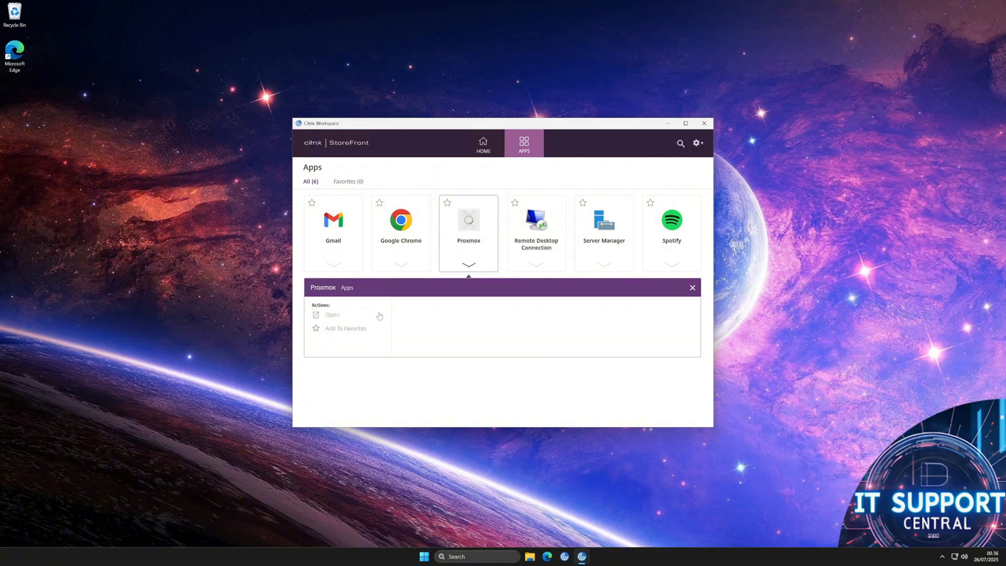
click(331, 314)
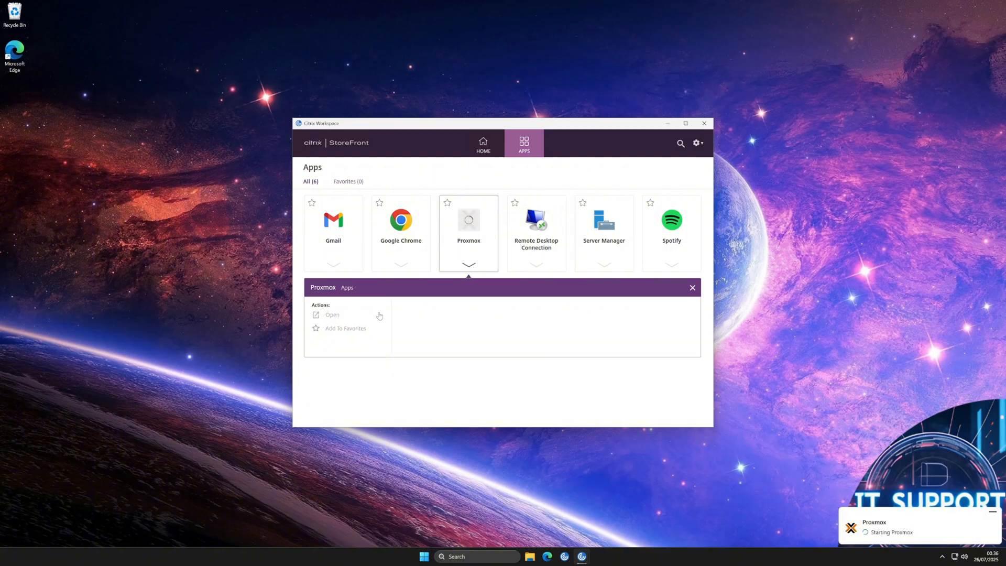